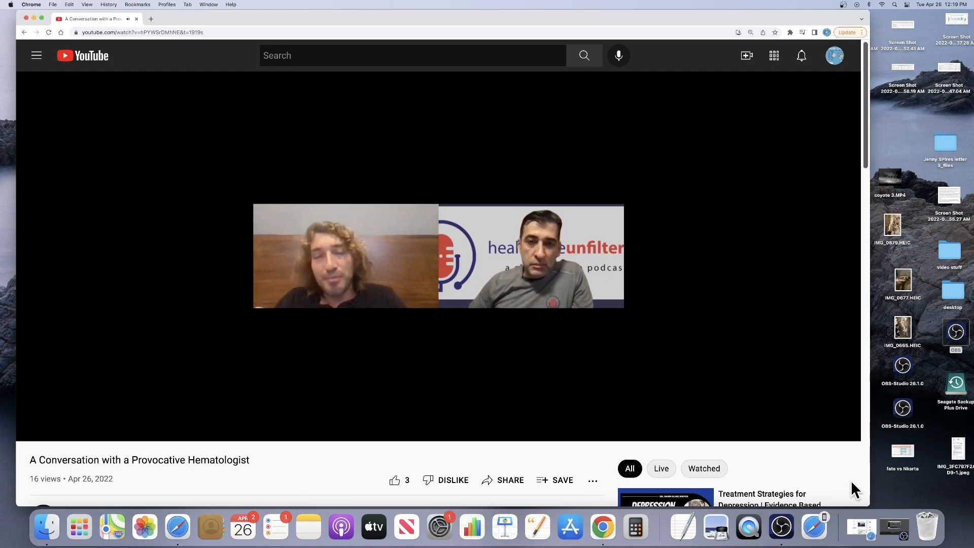
{"action": "mouse_move", "coordinate": [855, 490]}
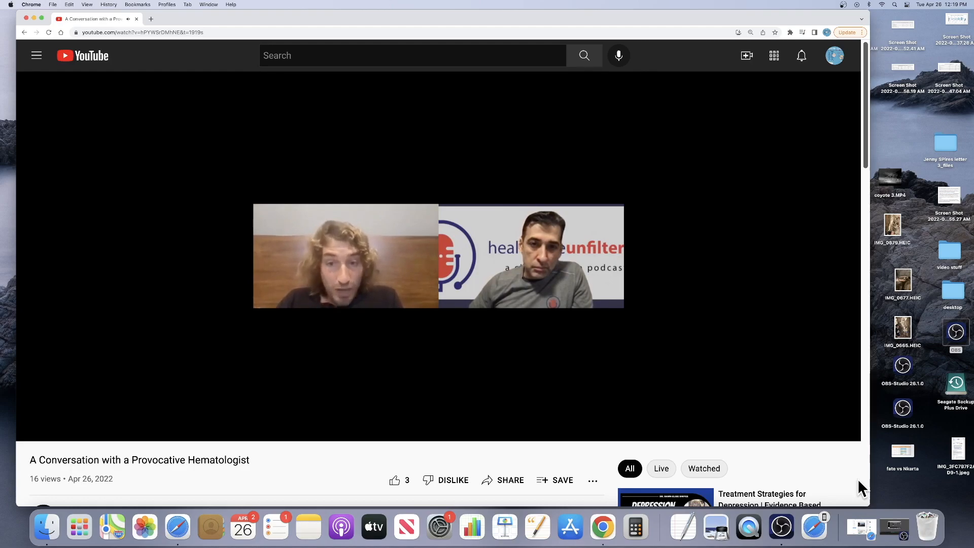
{"action": "mouse_move", "coordinate": [893, 527]}
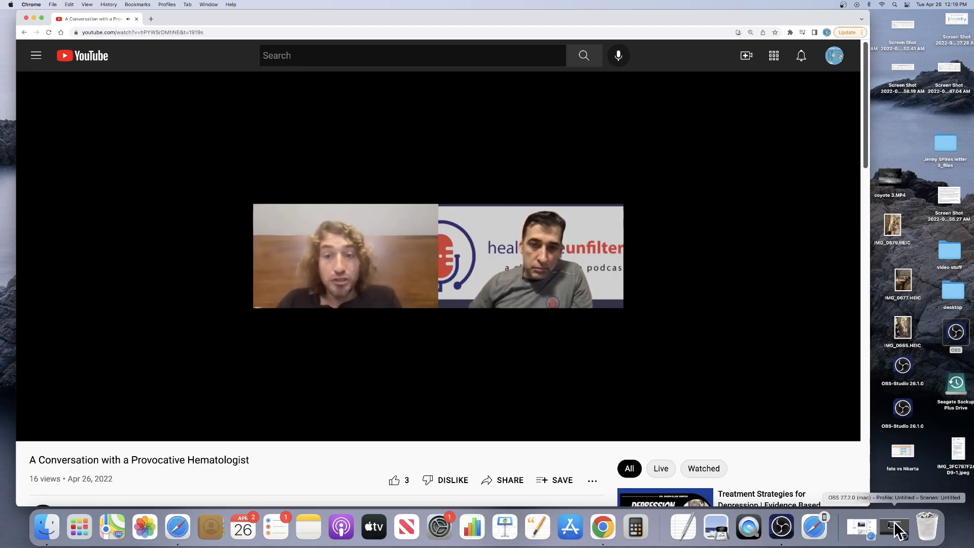